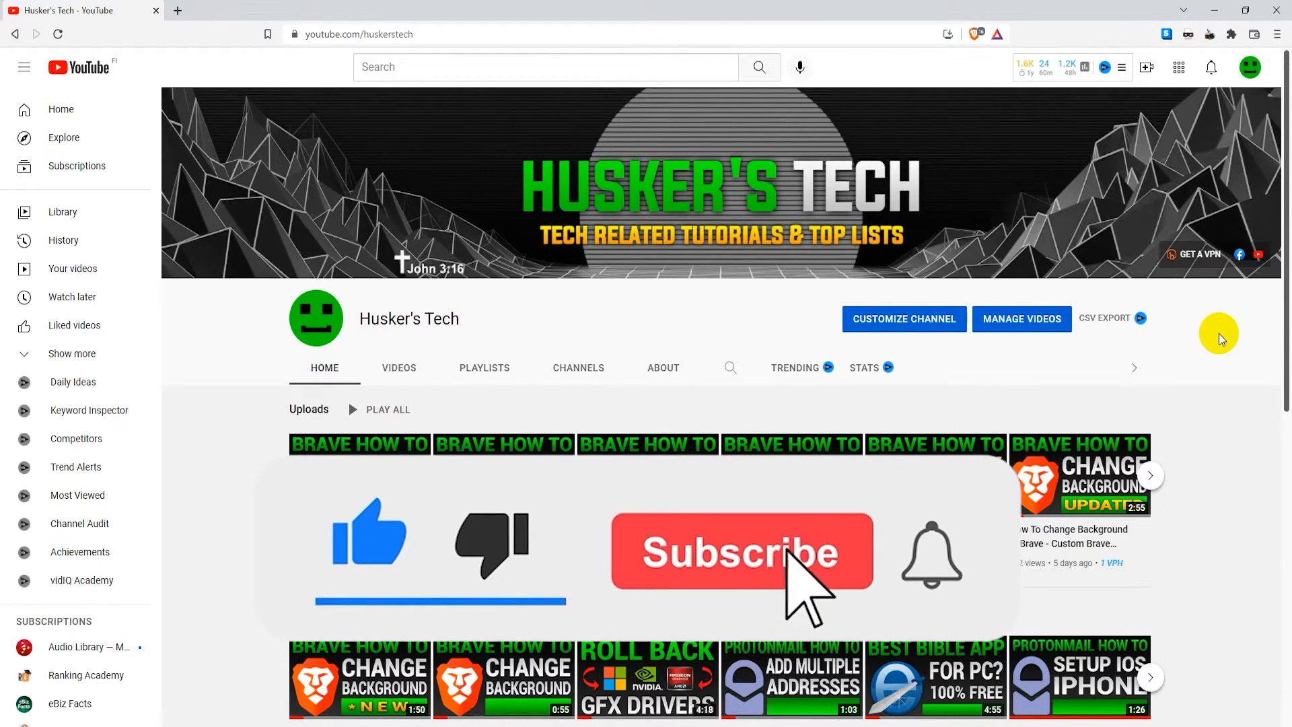
# Reach the bookmark manager's Organize menu from the Brave main menu.
pyautogui.click(741, 551)
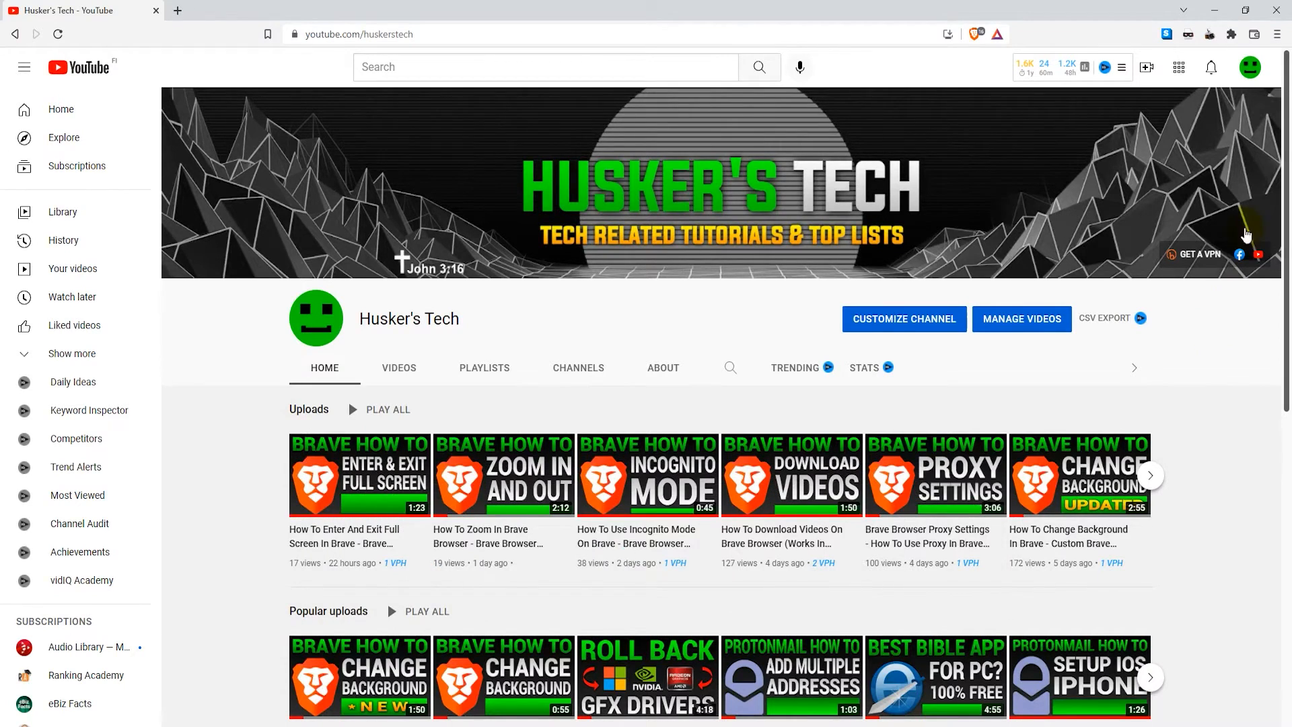
pyautogui.click(1279, 34)
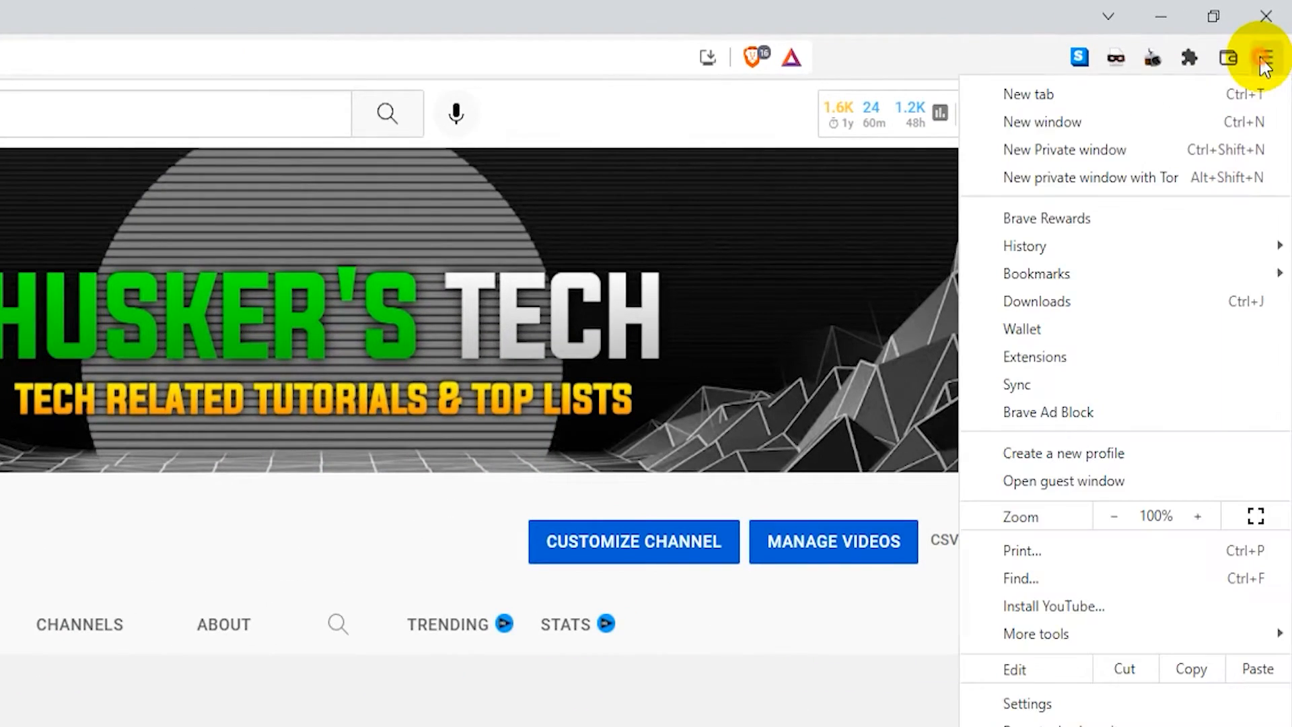
pyautogui.moveTo(1080, 274)
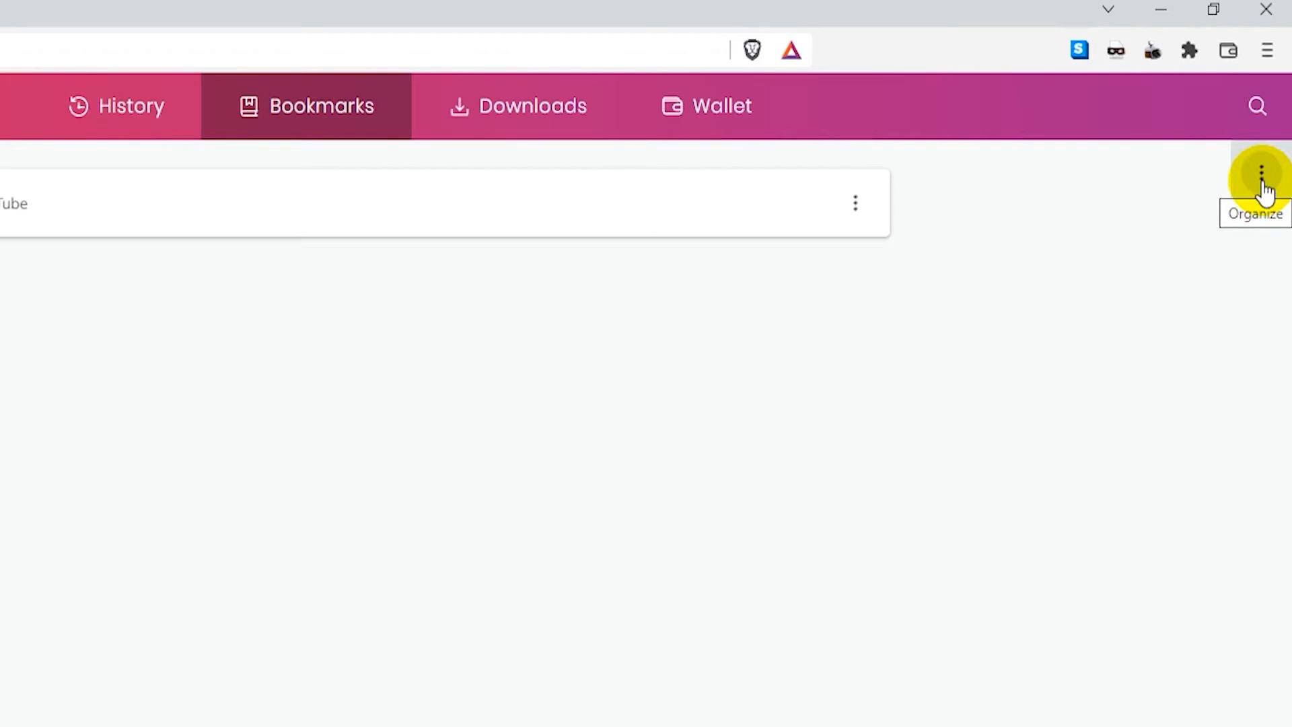
pyautogui.click(1267, 171)
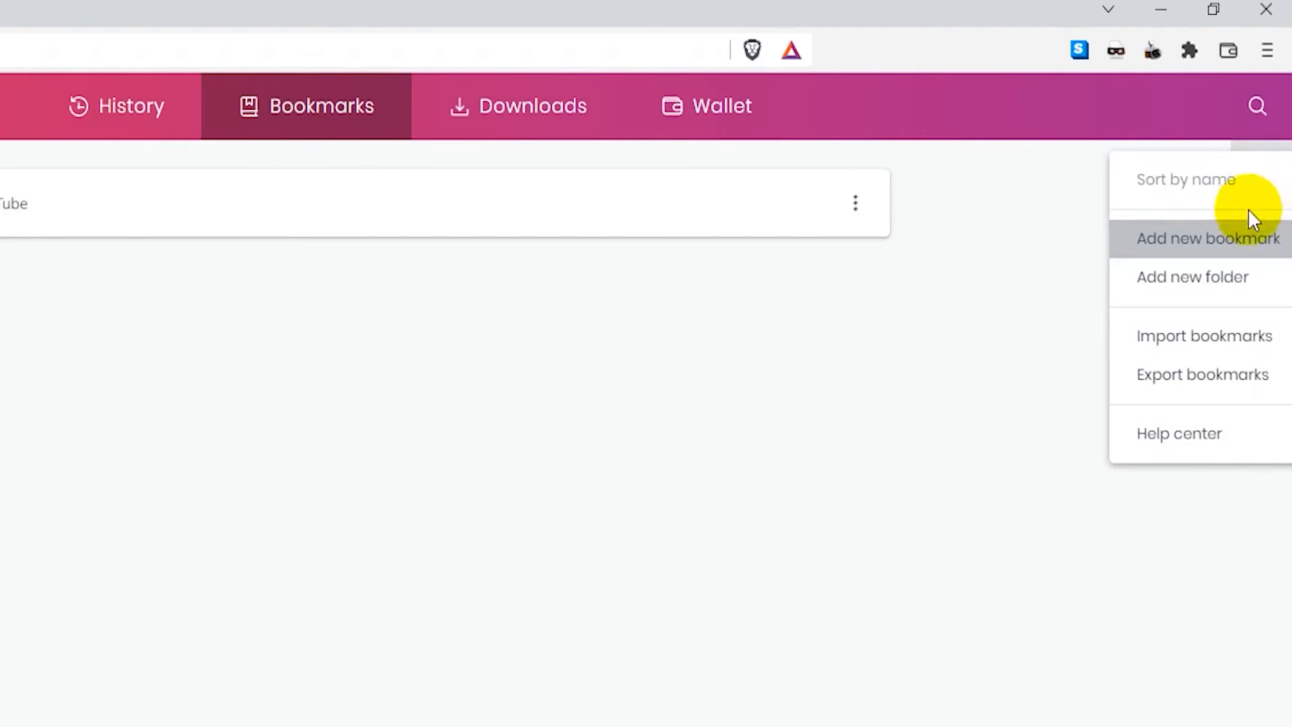
pyautogui.moveTo(1227, 374)
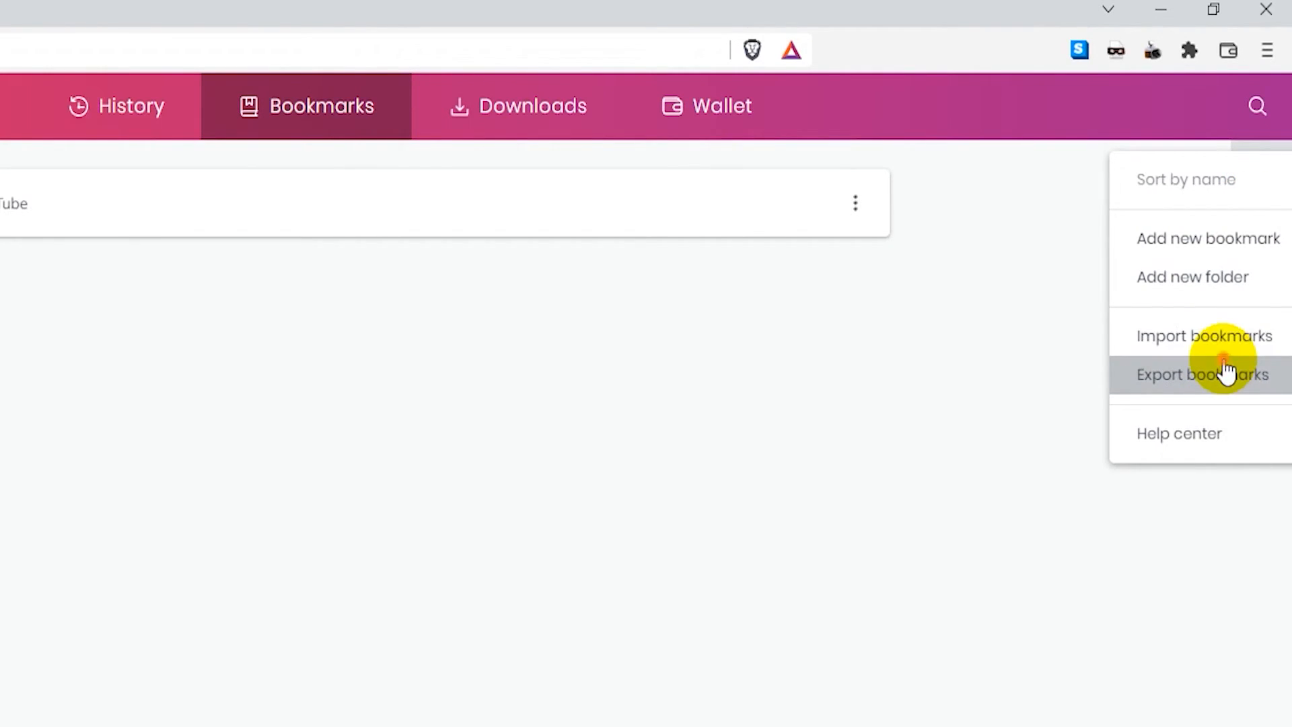
# Export all bookmarks as an HTML file saved in Documents.
pyautogui.click(1201, 374)
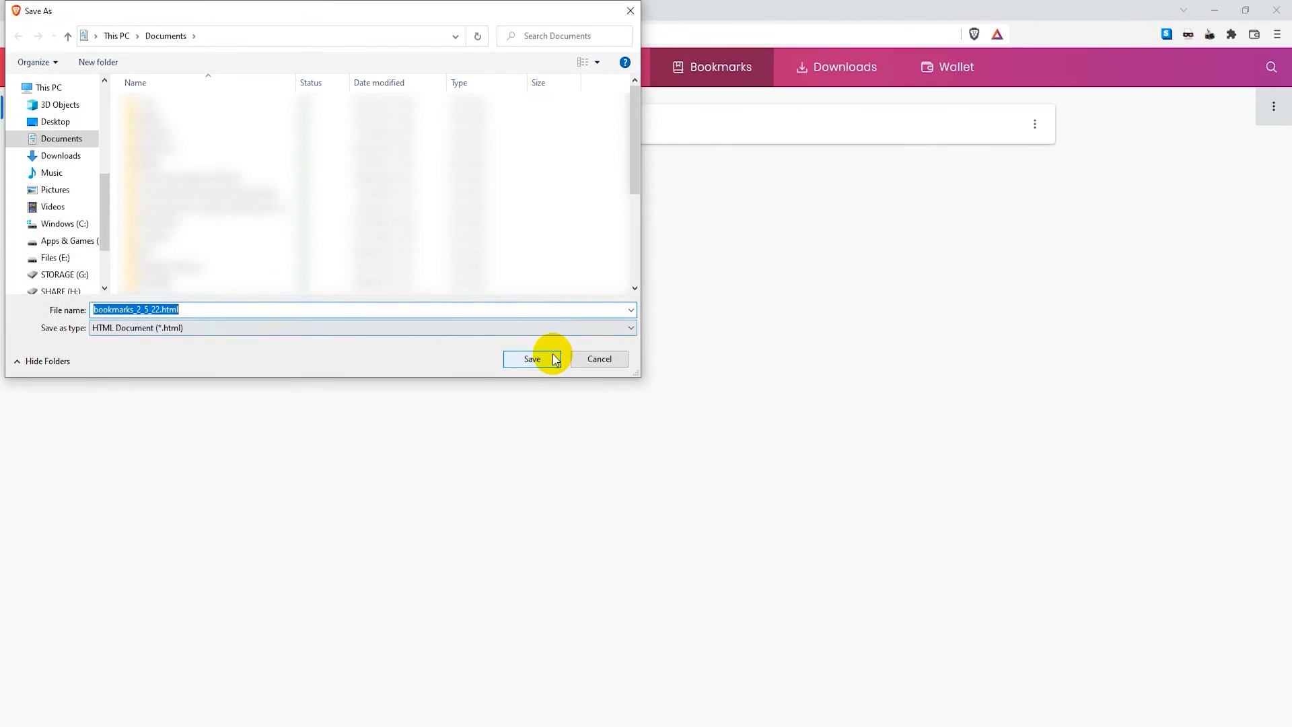
pyautogui.click(532, 358)
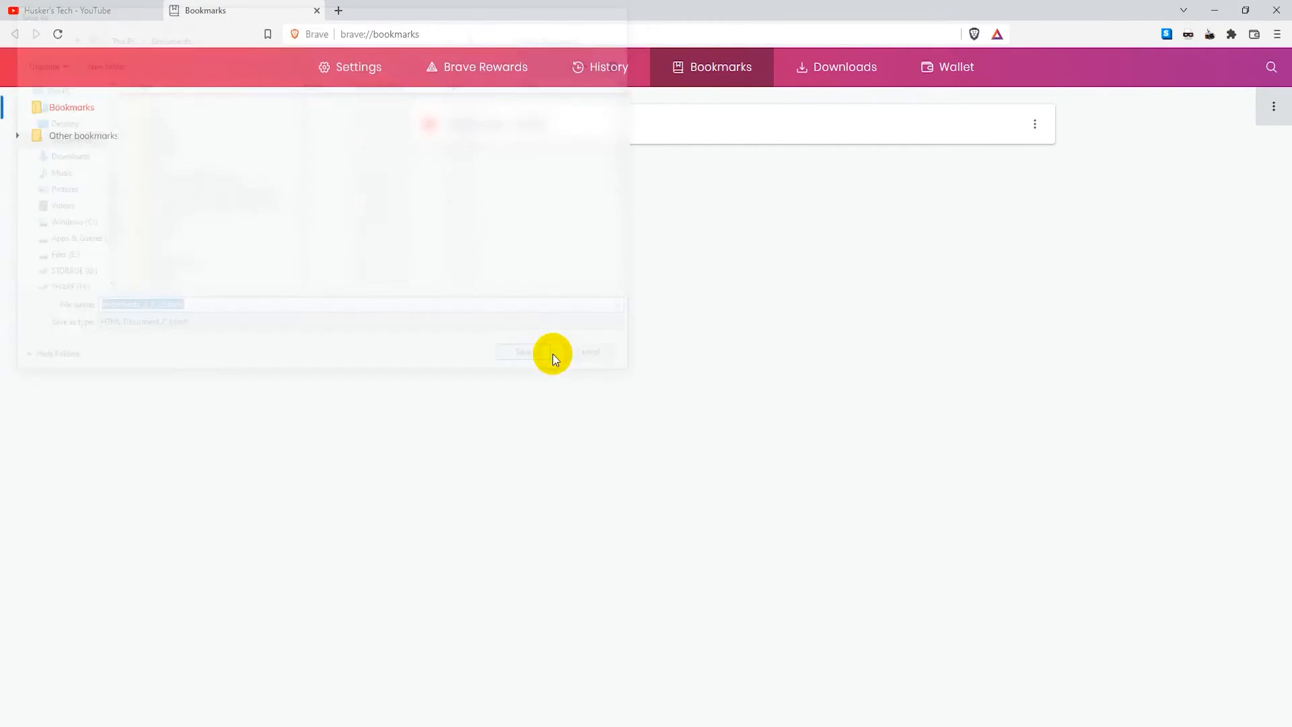